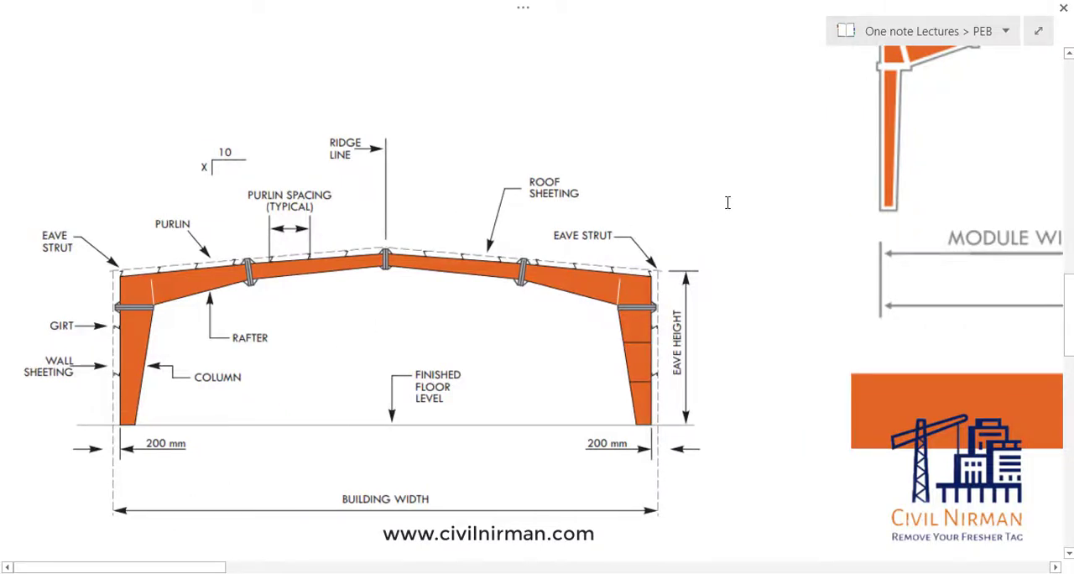
mouse_move(420, 324)
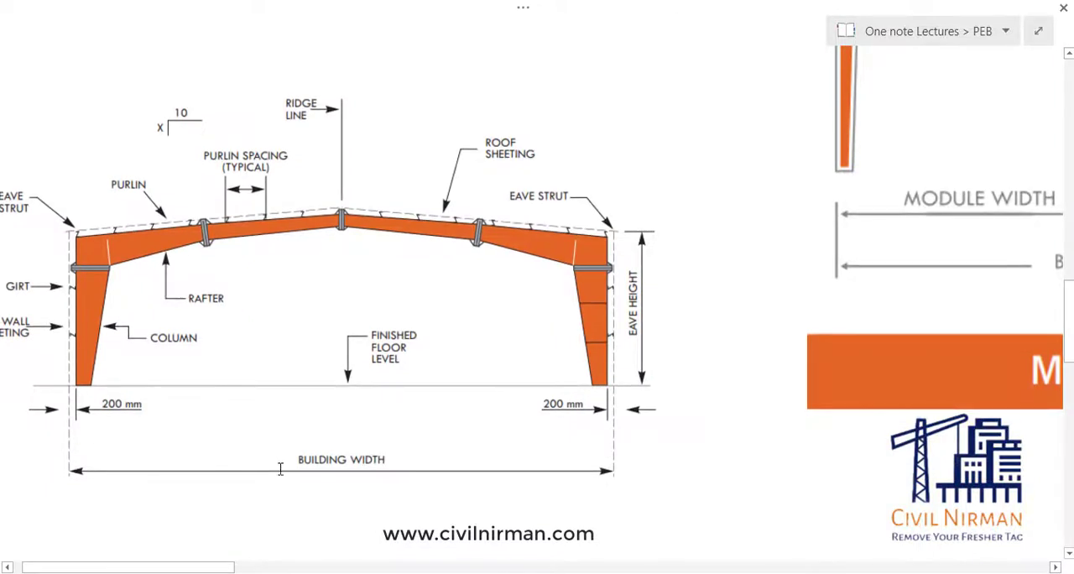
mouse_move(645, 241)
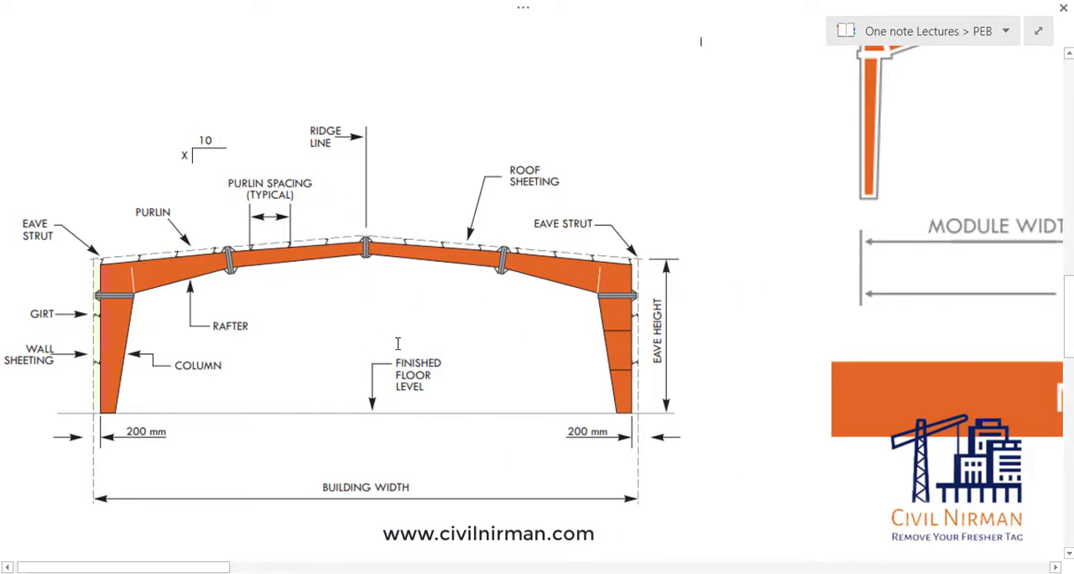
mouse_move(366, 437)
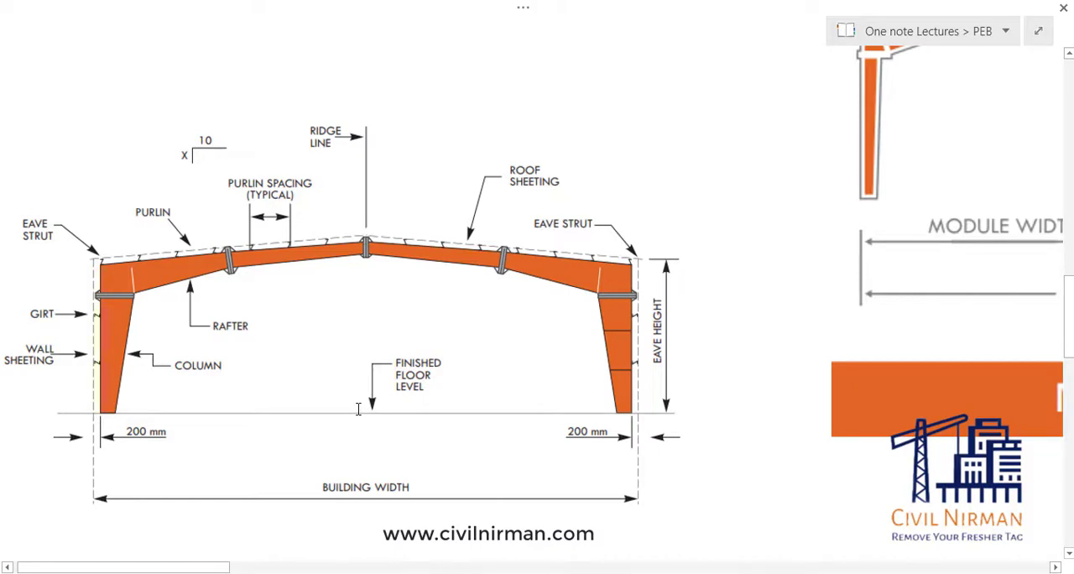
mouse_move(339, 212)
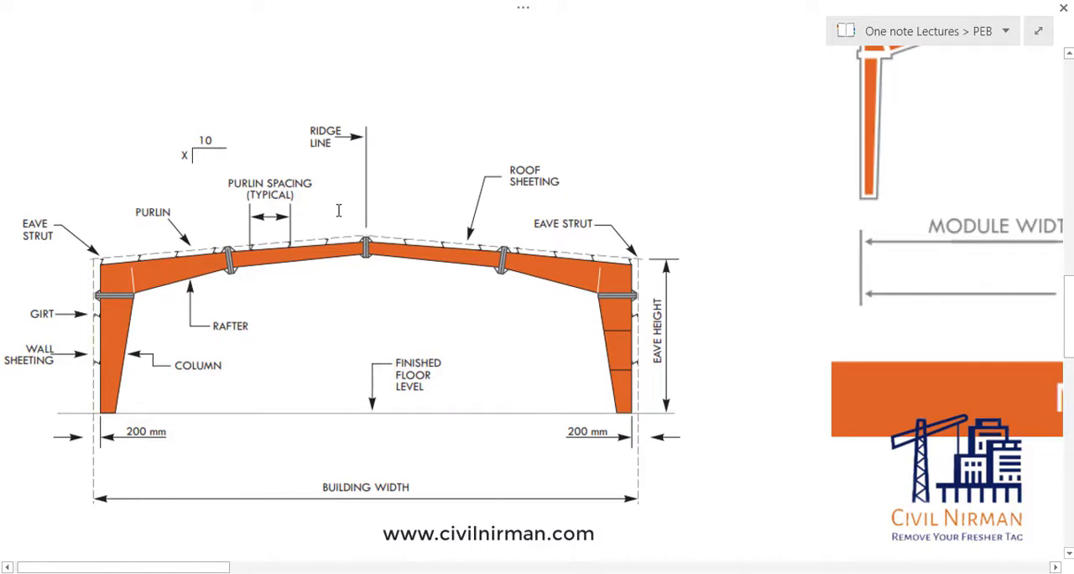
mouse_move(372, 349)
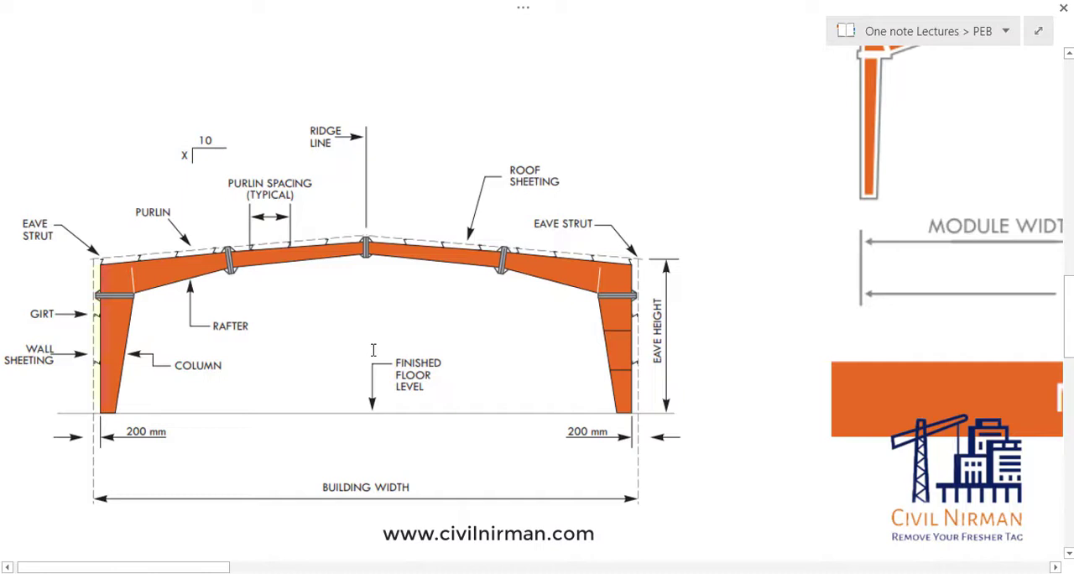
mouse_move(682, 329)
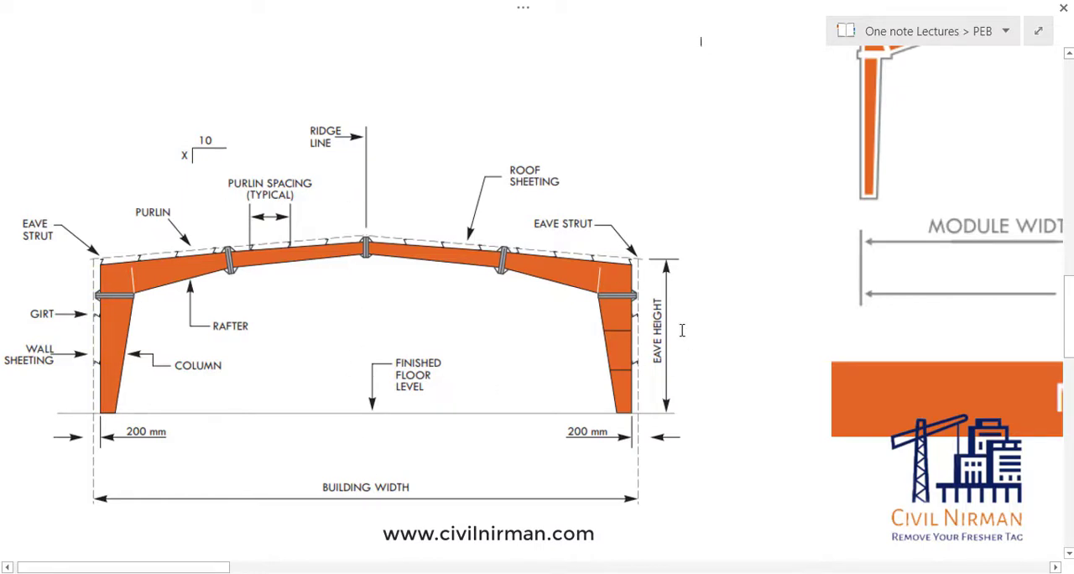
mouse_move(235, 370)
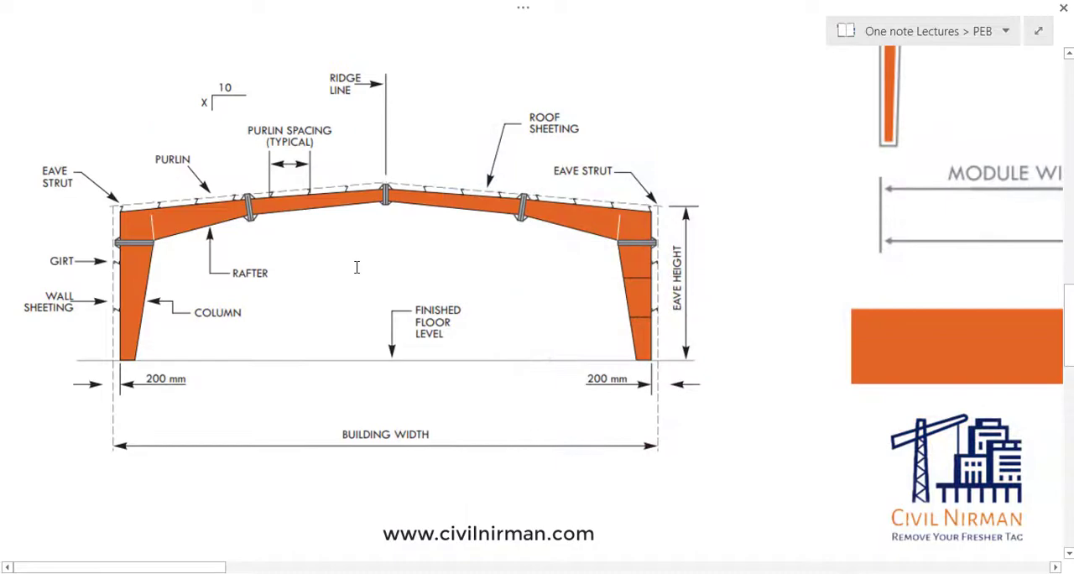
mouse_move(174, 380)
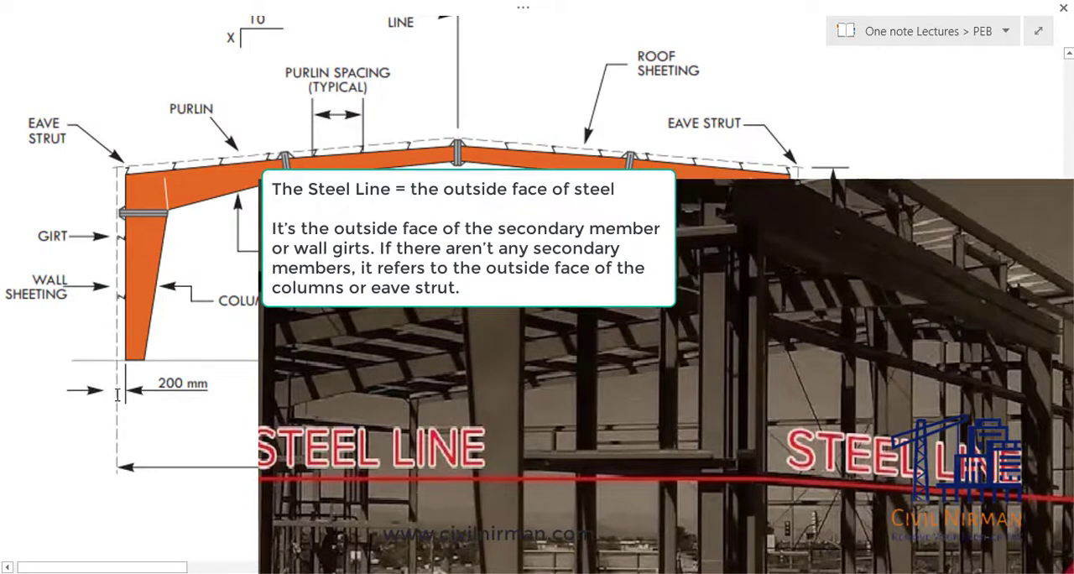
mouse_move(104, 349)
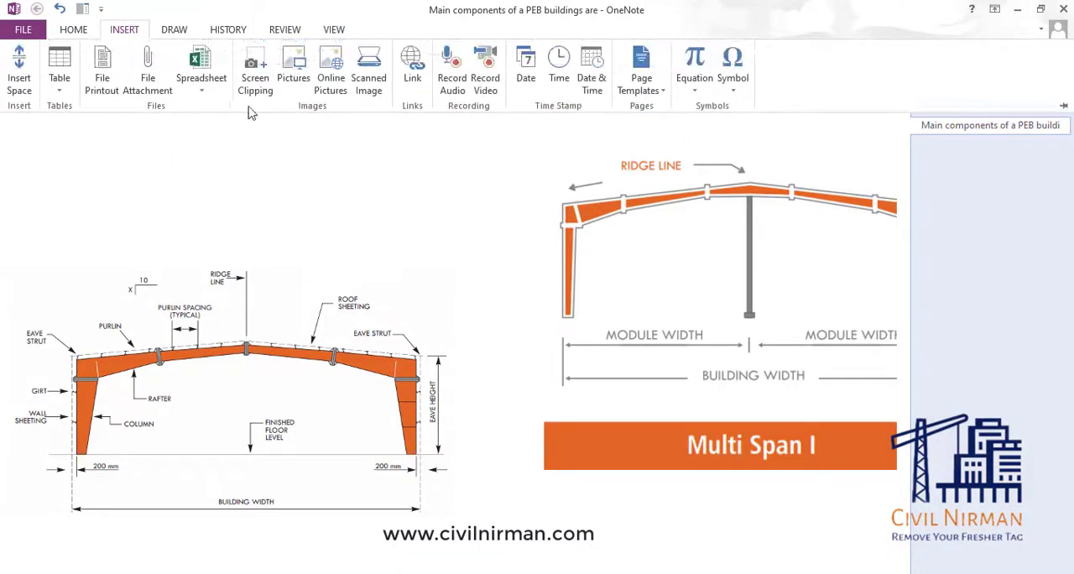
Step: Collapse the ribbon and sketch pen lines beneath the right column base
click(175, 30)
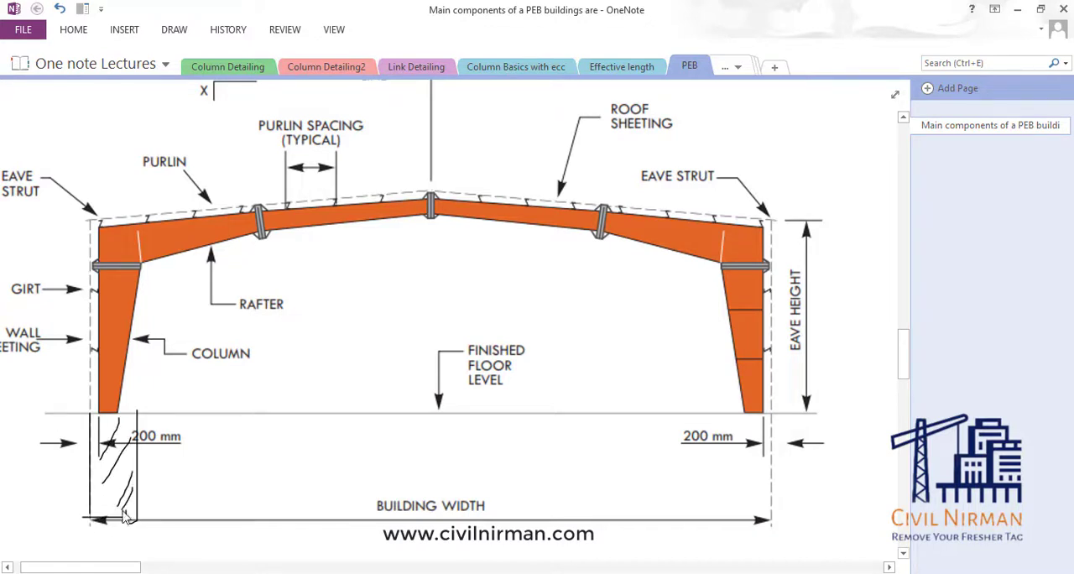
drag(719, 420, 775, 537)
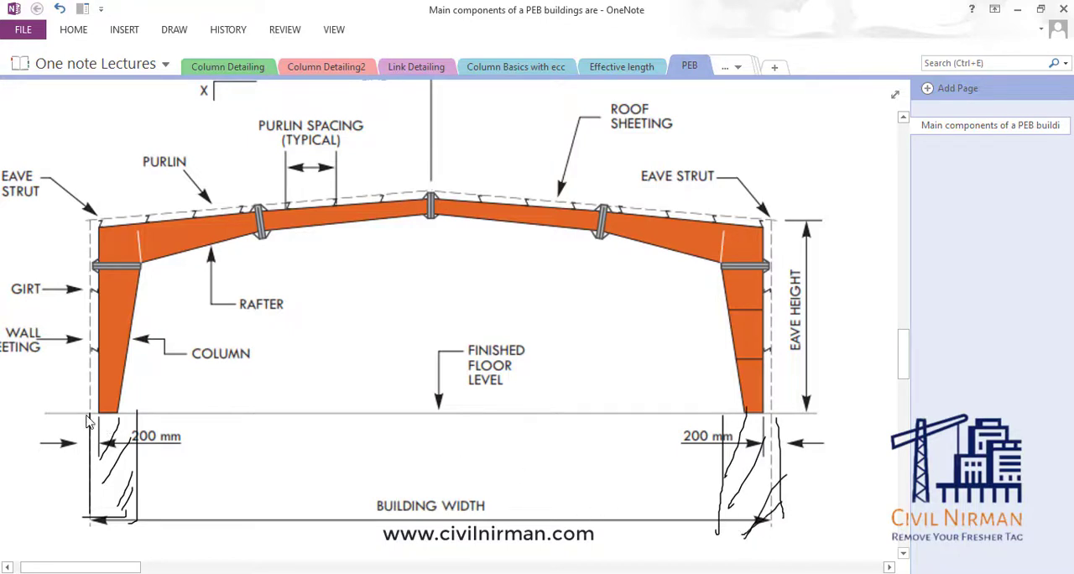
mouse_move(78, 420)
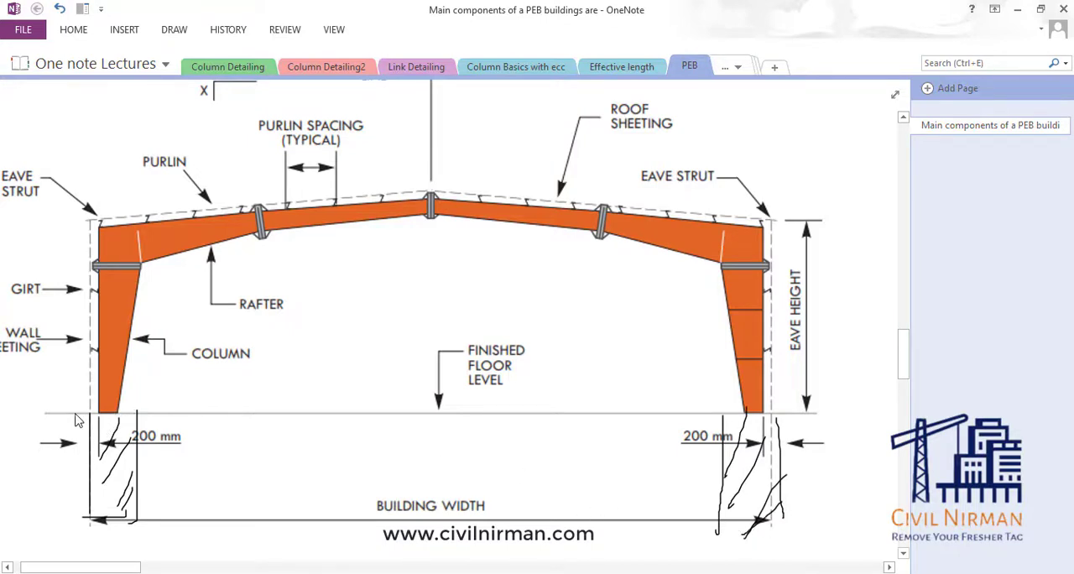
mouse_move(91, 419)
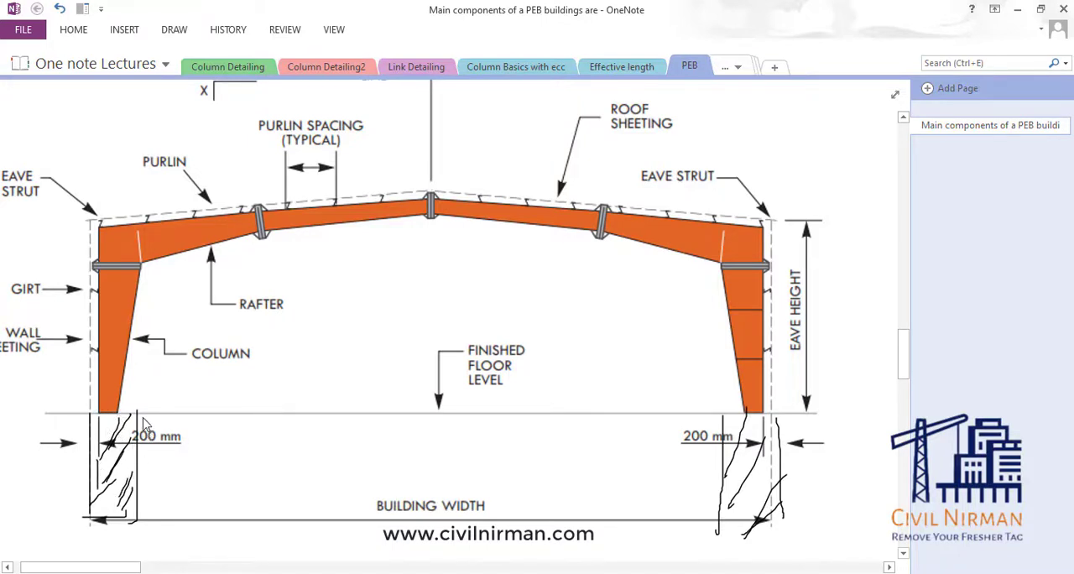
mouse_move(114, 385)
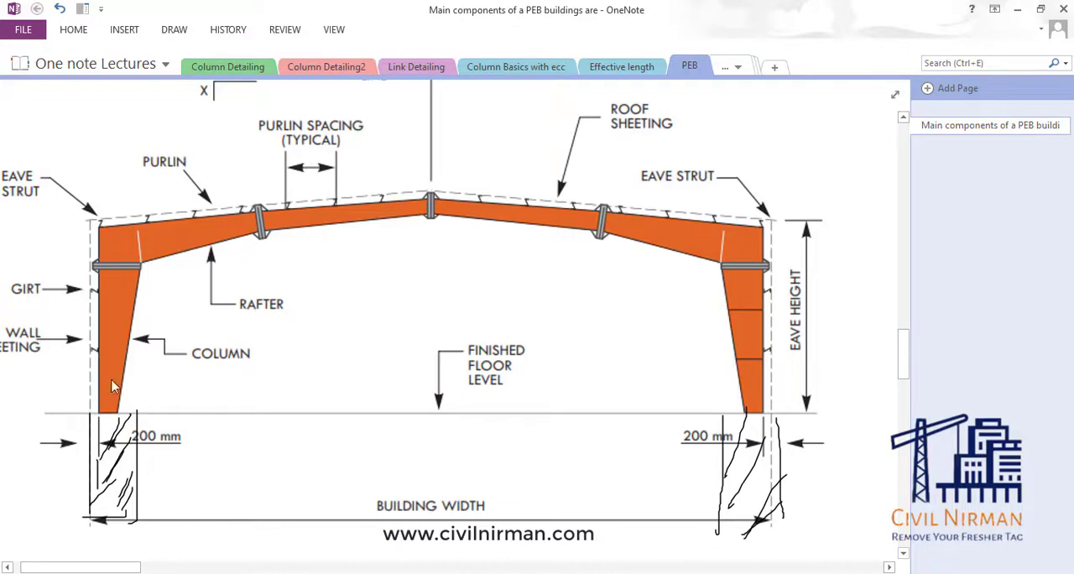
mouse_move(306, 319)
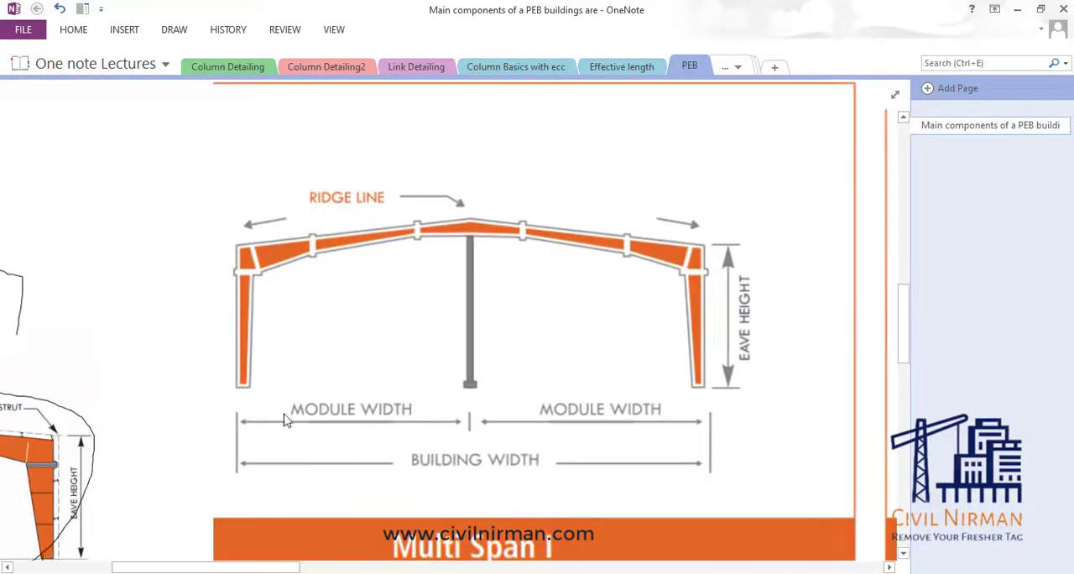
mouse_move(476, 249)
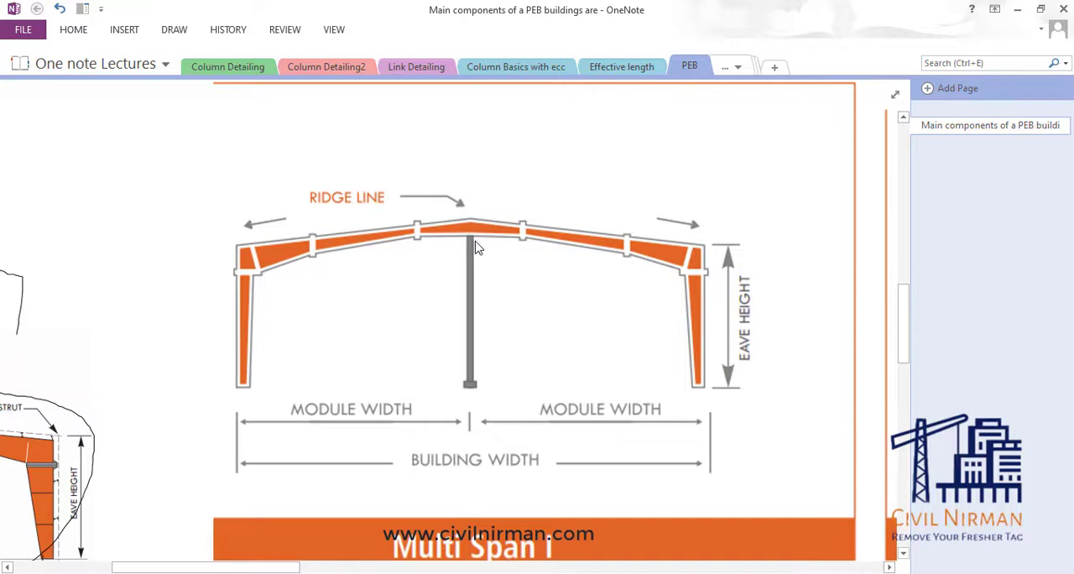
mouse_move(343, 394)
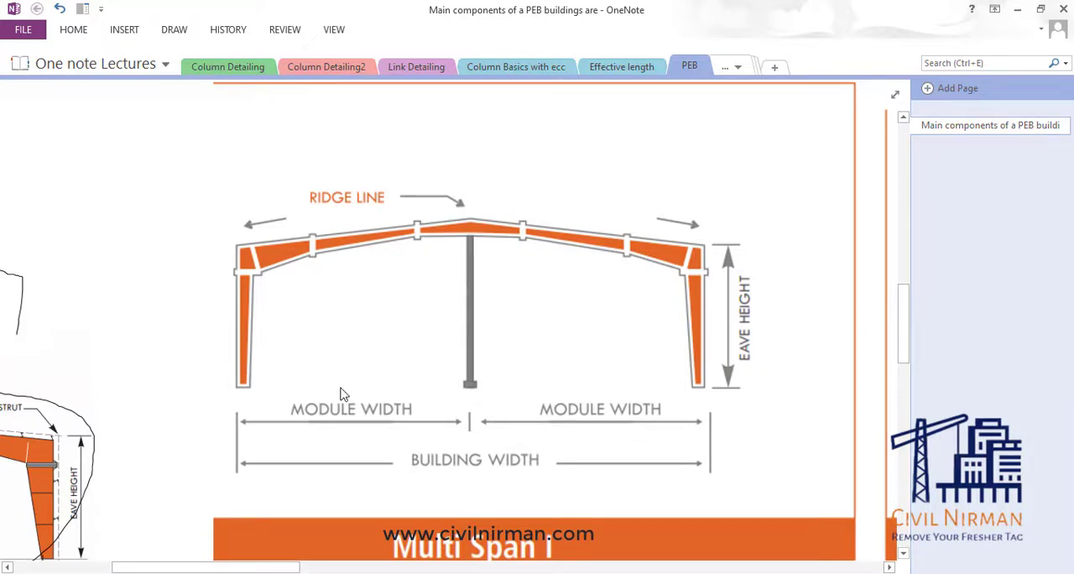
Step: Pan right past Multi Span I to the Clear Span with Crane diagram
drag(473, 226, 618, 148)
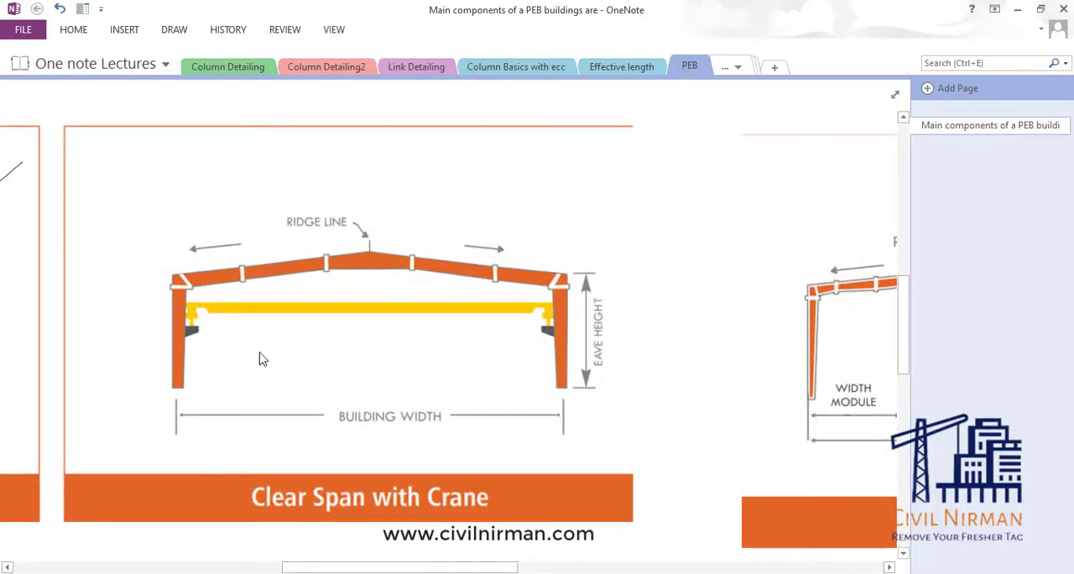
mouse_move(275, 376)
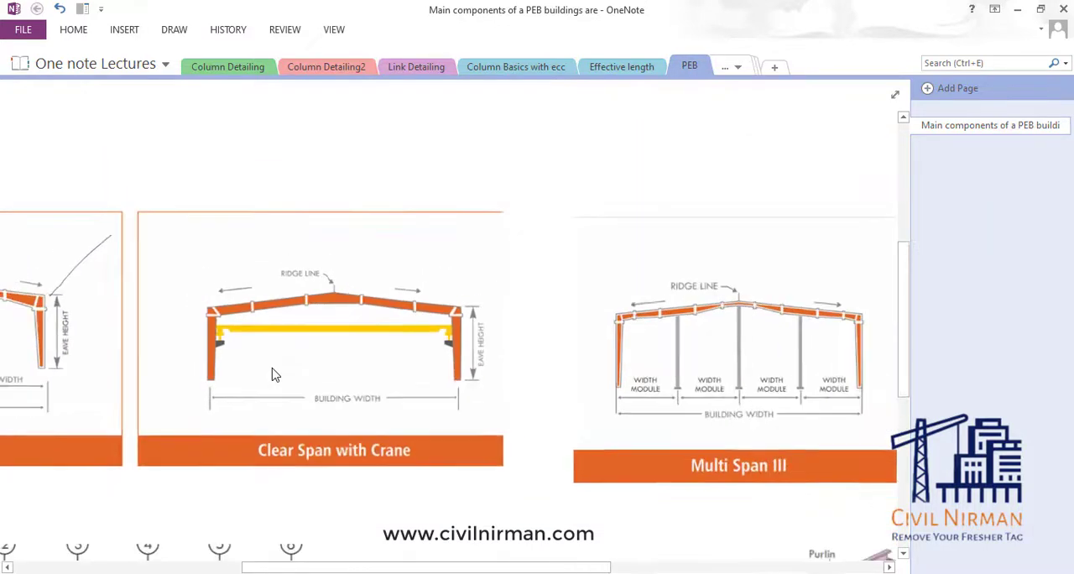
Step: Scroll right to the Multi Span III diagram with four width modules
scroll(right, 3)
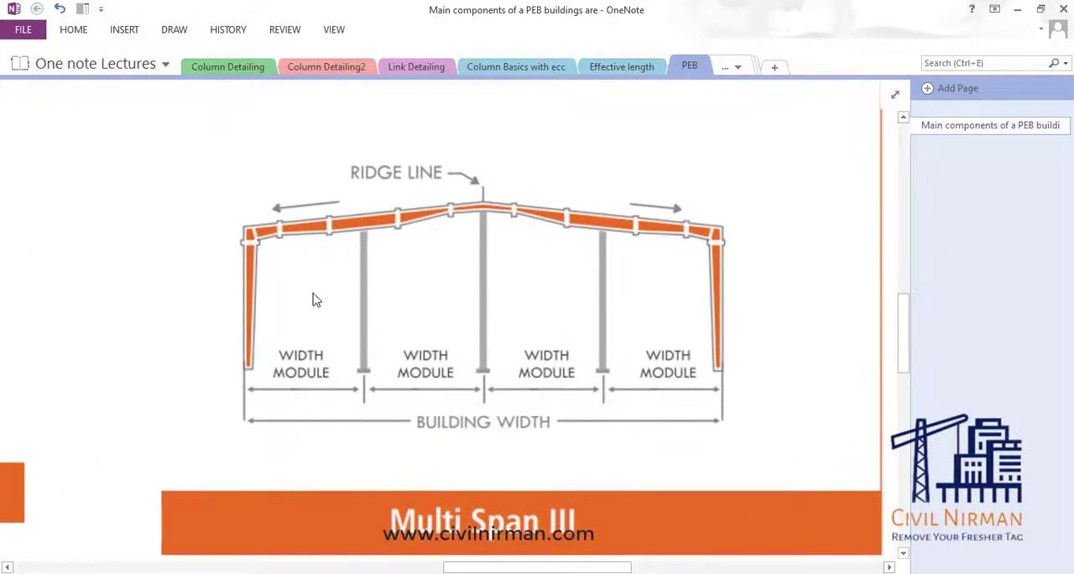
mouse_move(554, 303)
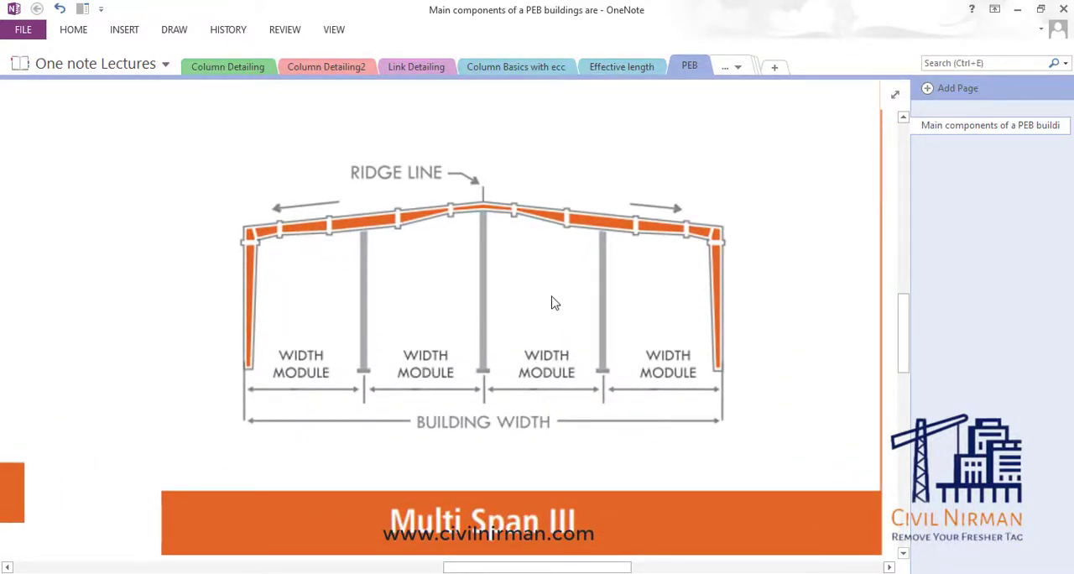
mouse_move(679, 331)
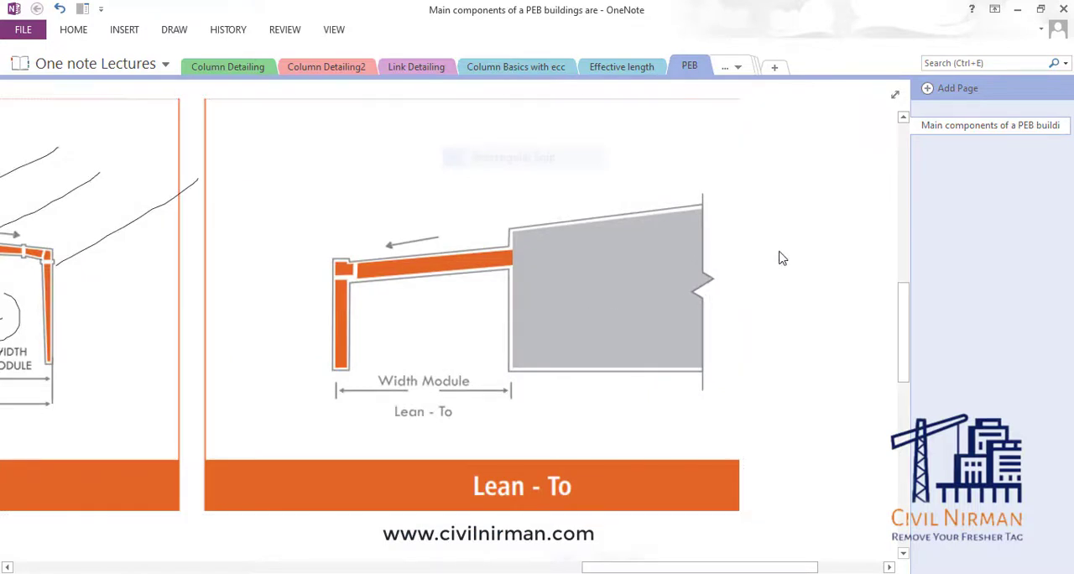
mouse_move(840, 264)
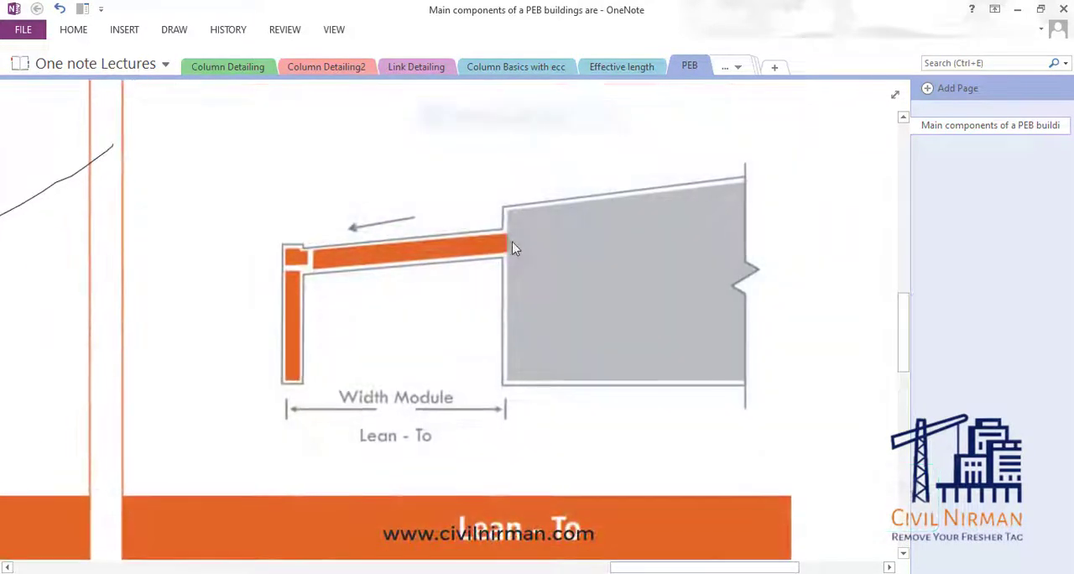
Step: Circle where the lean-to rafter meets the building and the lean-to portion of the frame
click(174, 30)
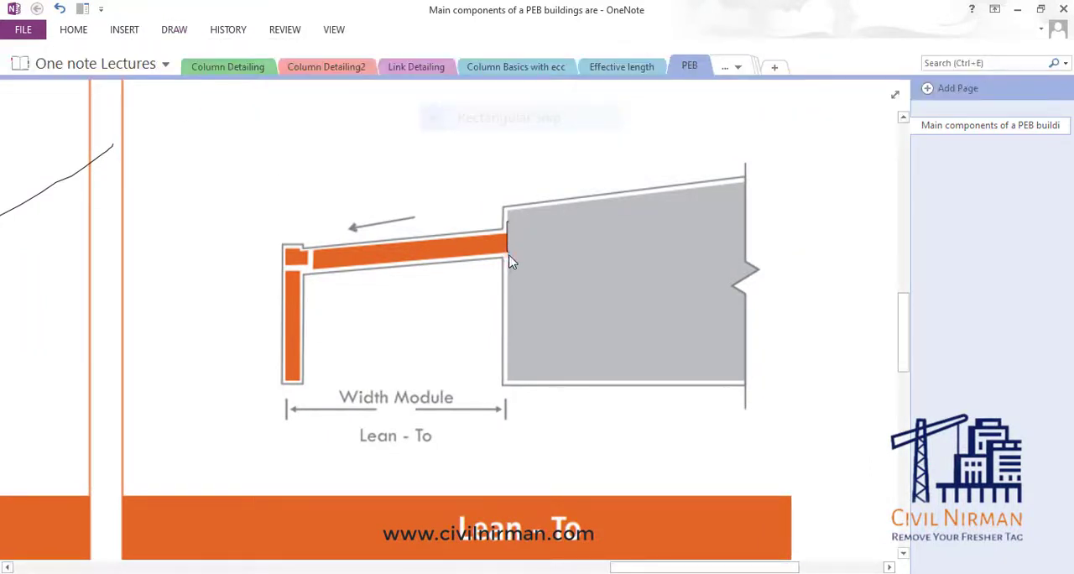
drag(503, 210, 517, 266)
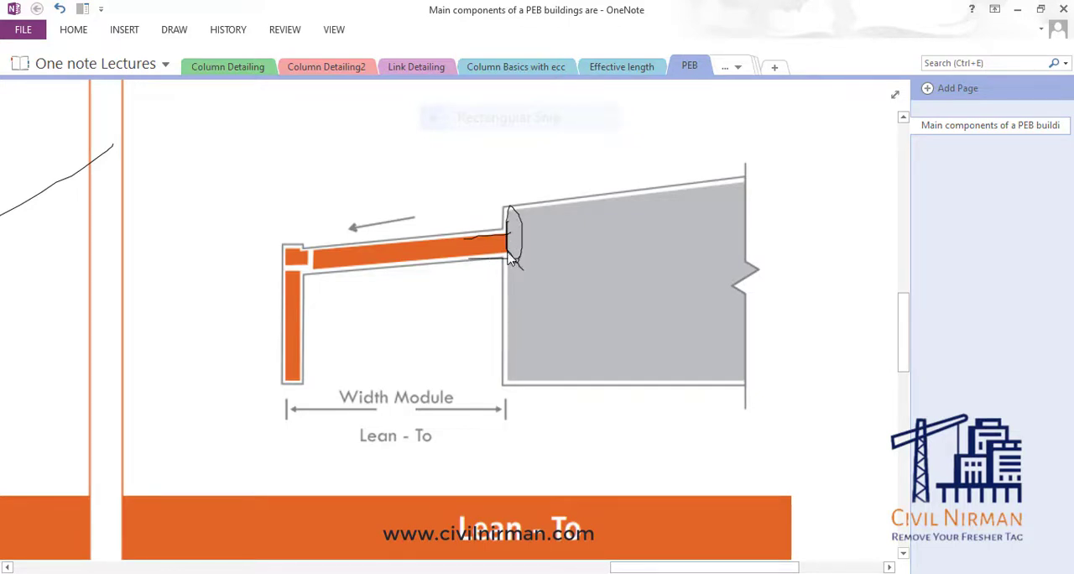
mouse_move(512, 226)
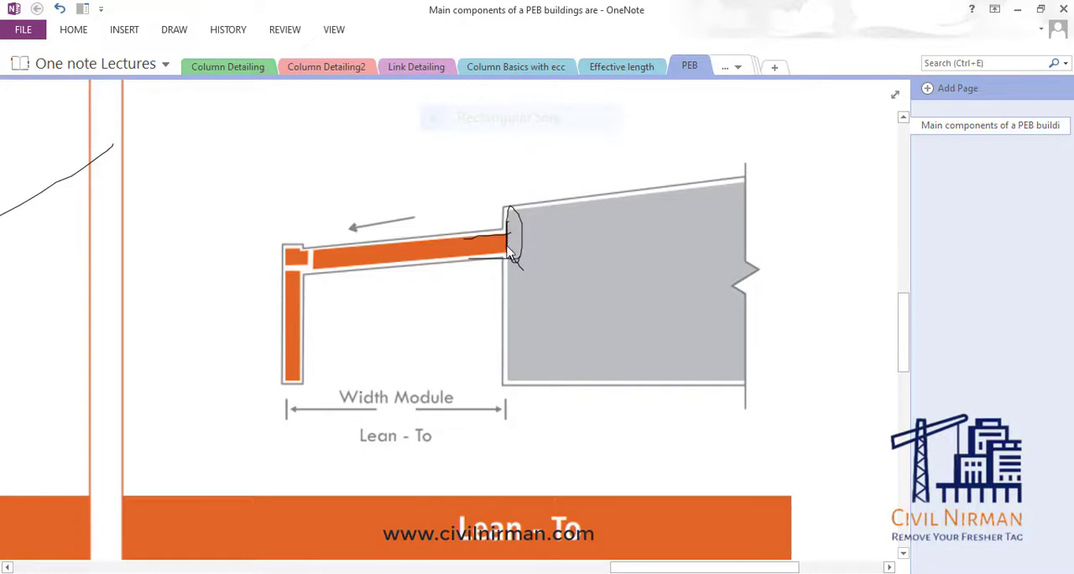
mouse_move(416, 259)
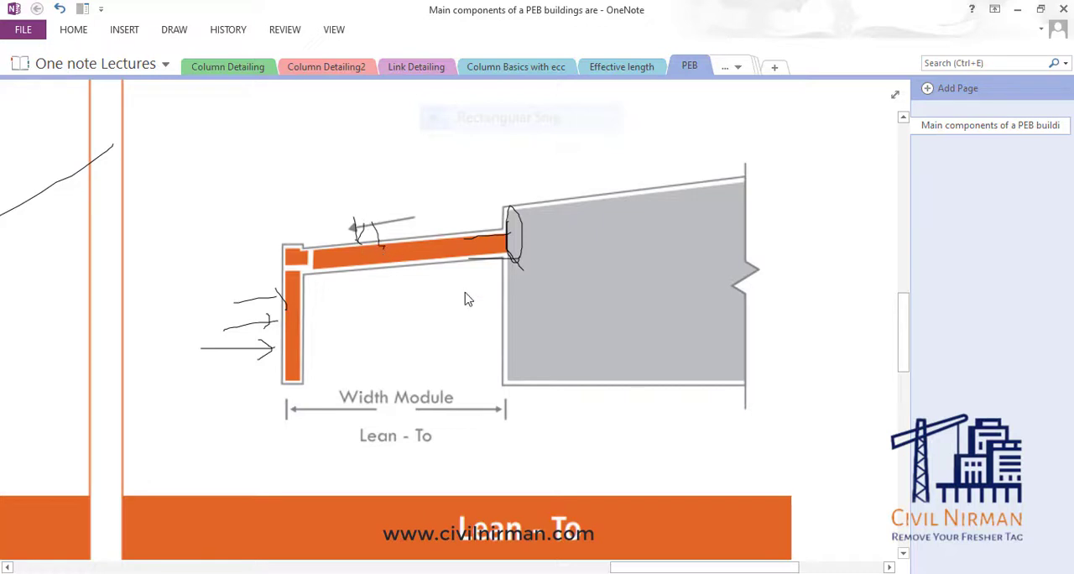
drag(621, 306, 546, 315)
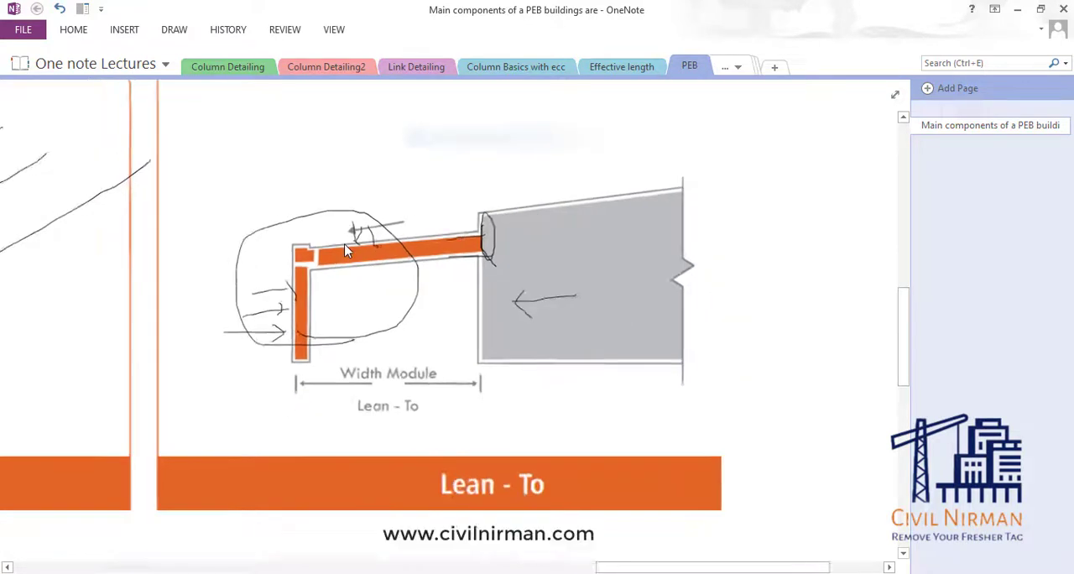
scroll(right, 3)
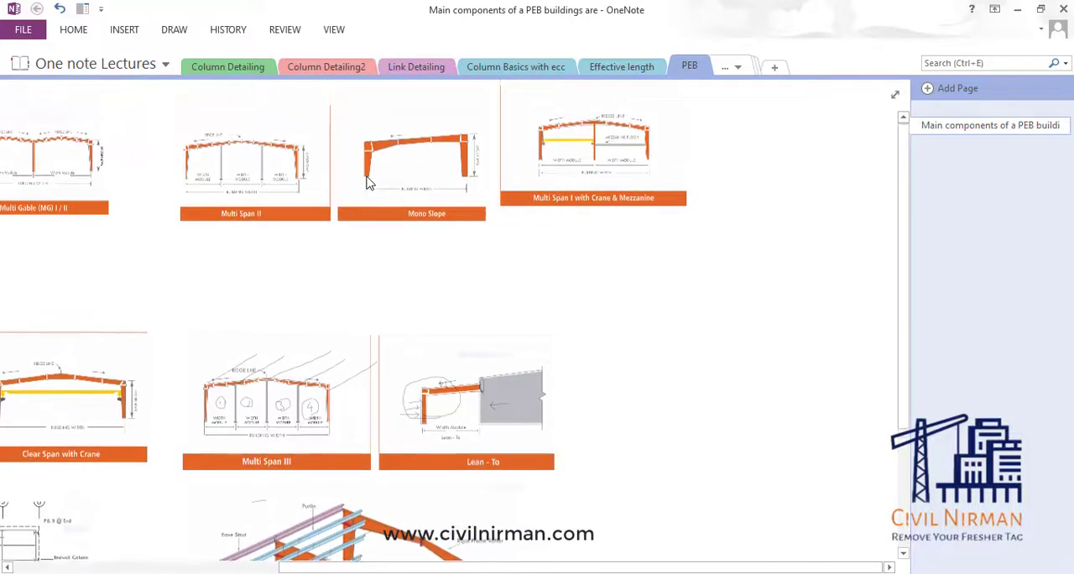
scroll(down, 3)
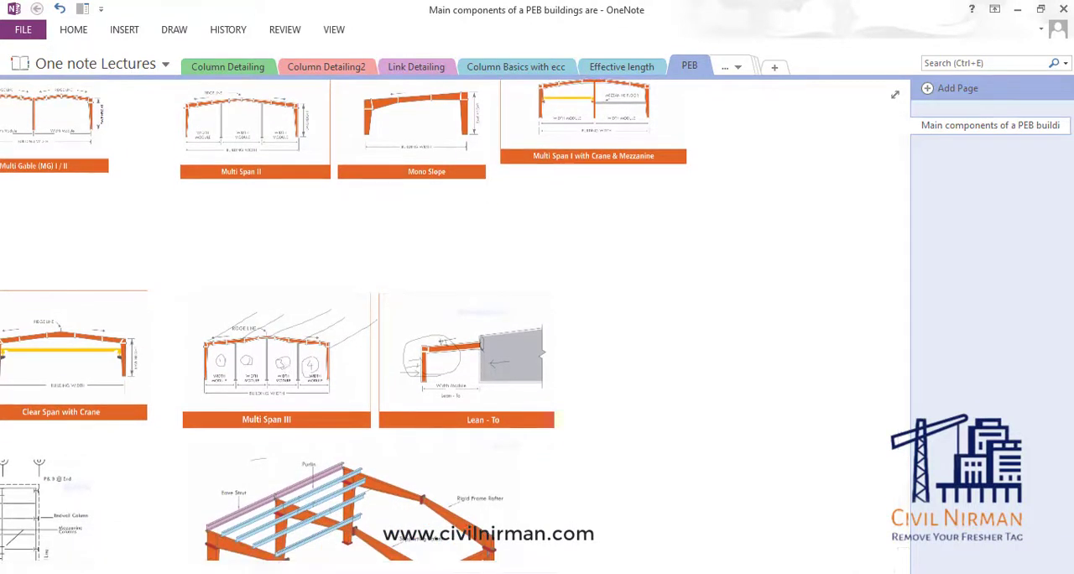
scroll(left, 3)
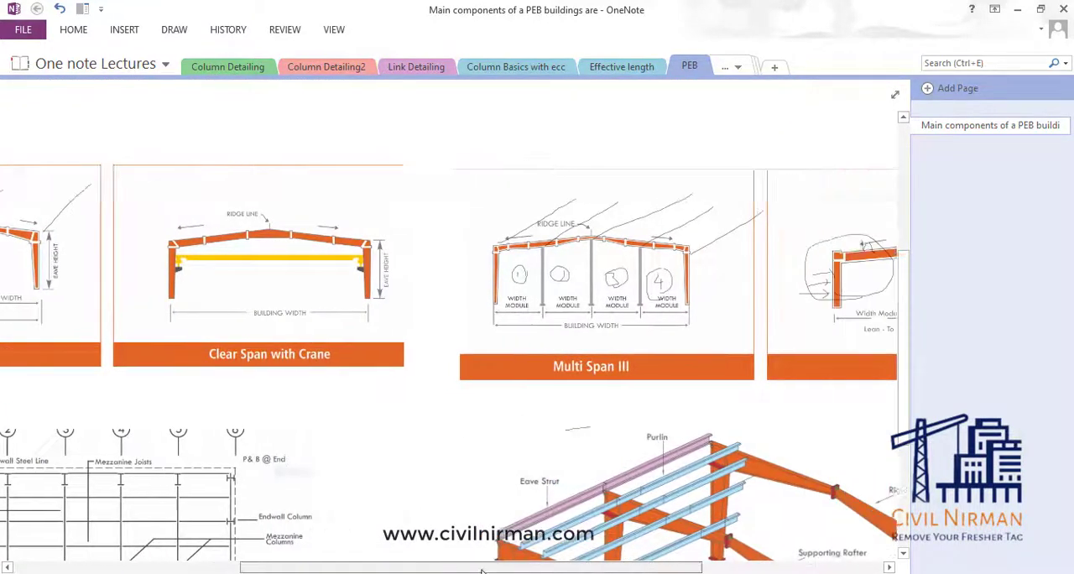
scroll(down, 3)
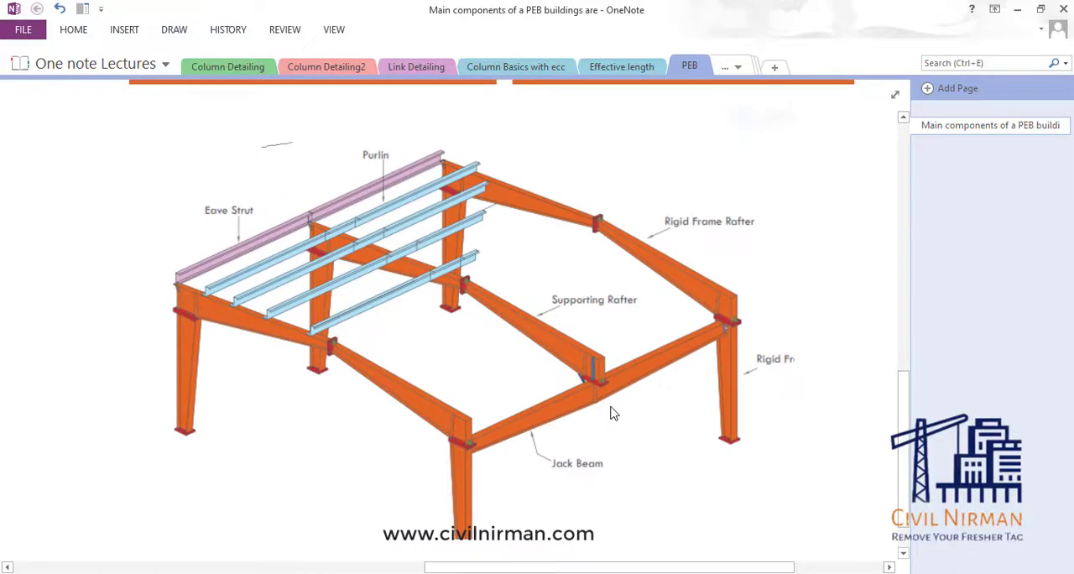
Step: Sketch strokes beside the Jack Beam and circle the Supporting Rafter in the 3D view
drag(618, 407, 628, 477)
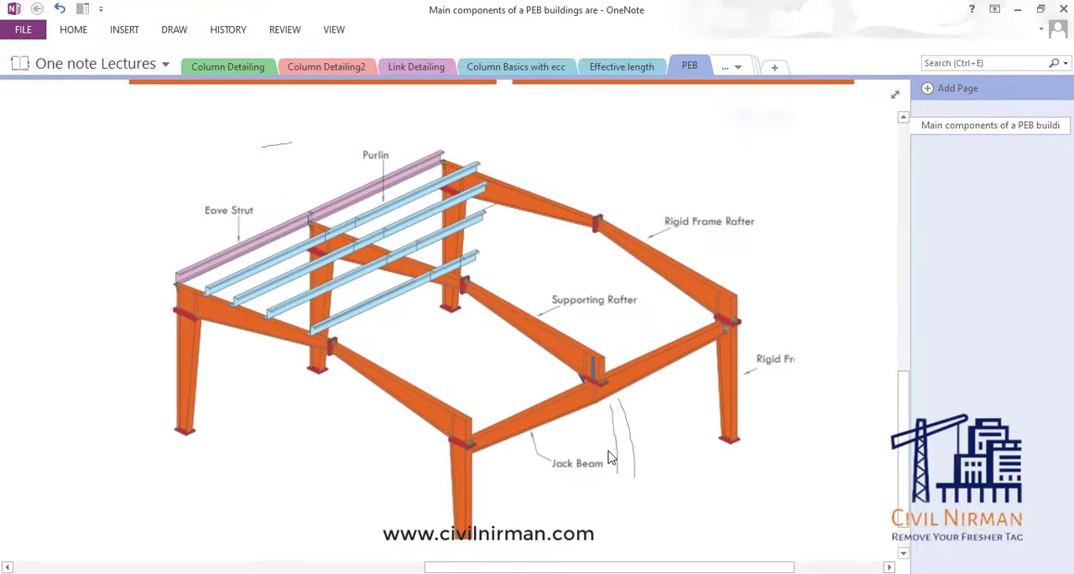
mouse_move(500, 333)
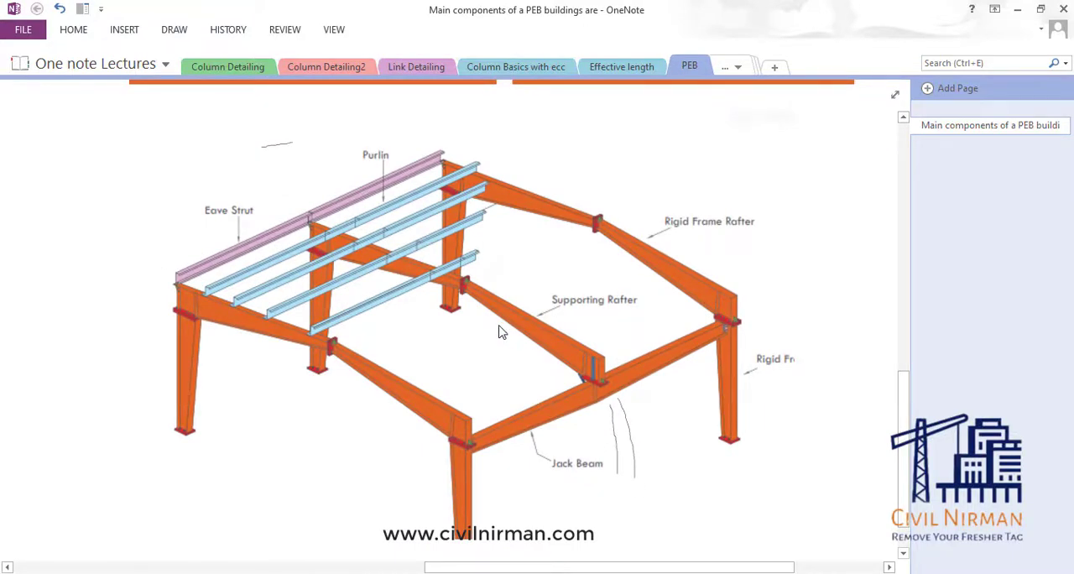
mouse_move(537, 294)
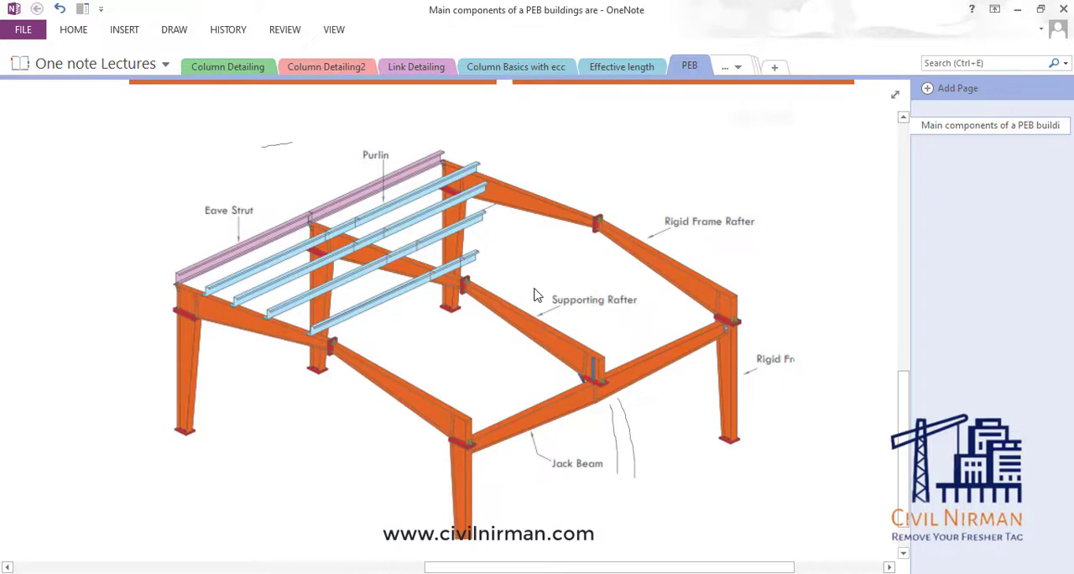
drag(521, 302, 529, 353)
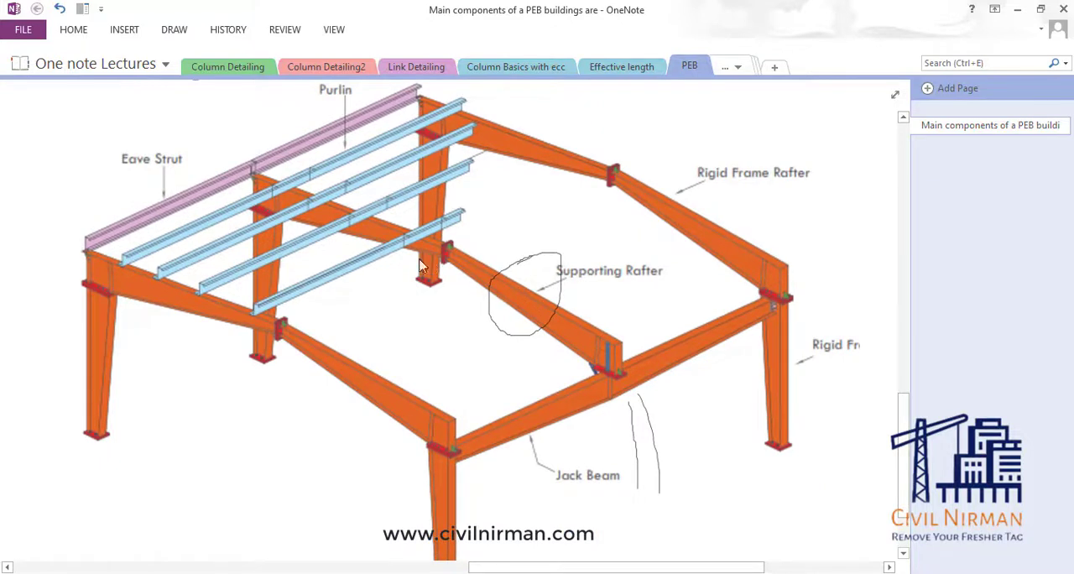
mouse_move(611, 471)
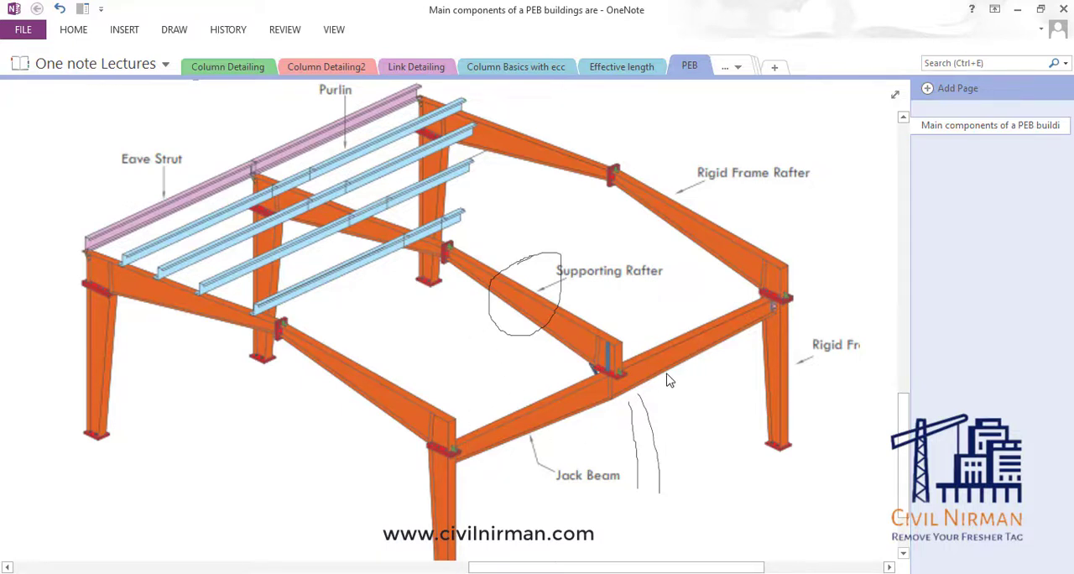
scroll(down, 3)
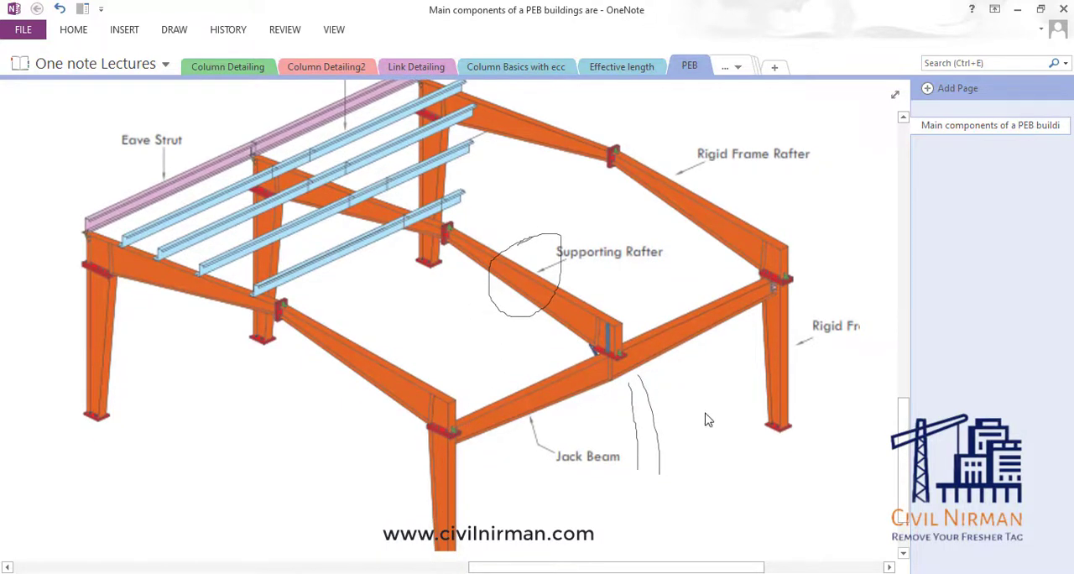
mouse_move(689, 375)
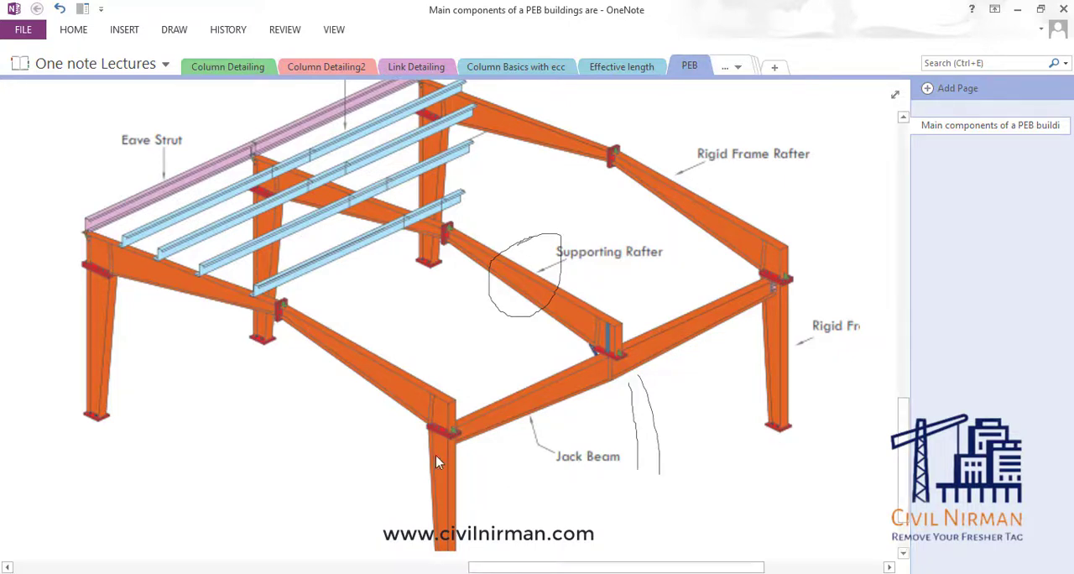
mouse_move(550, 496)
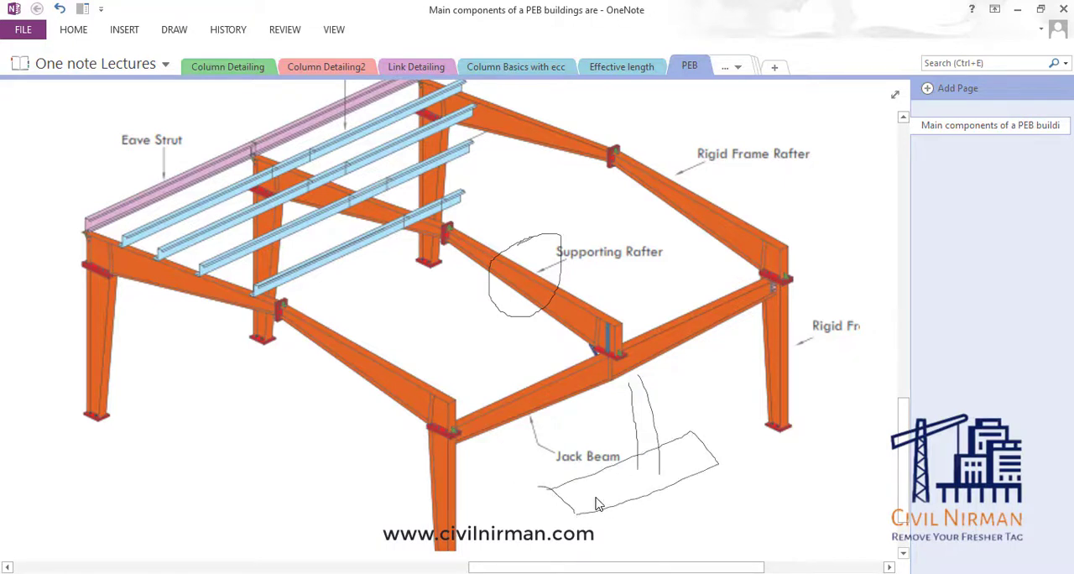
mouse_move(611, 424)
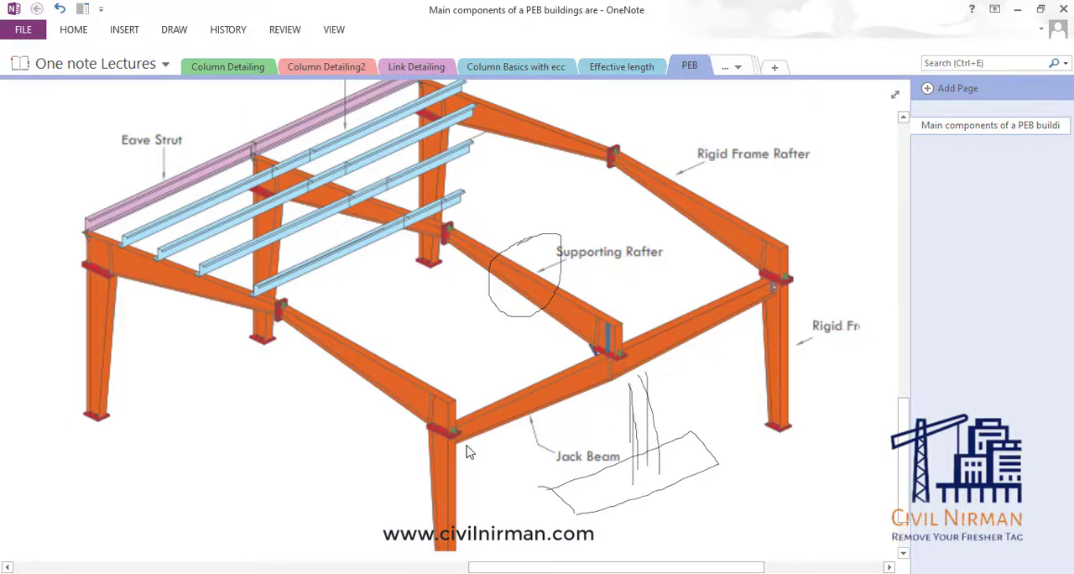
drag(470, 450, 755, 289)
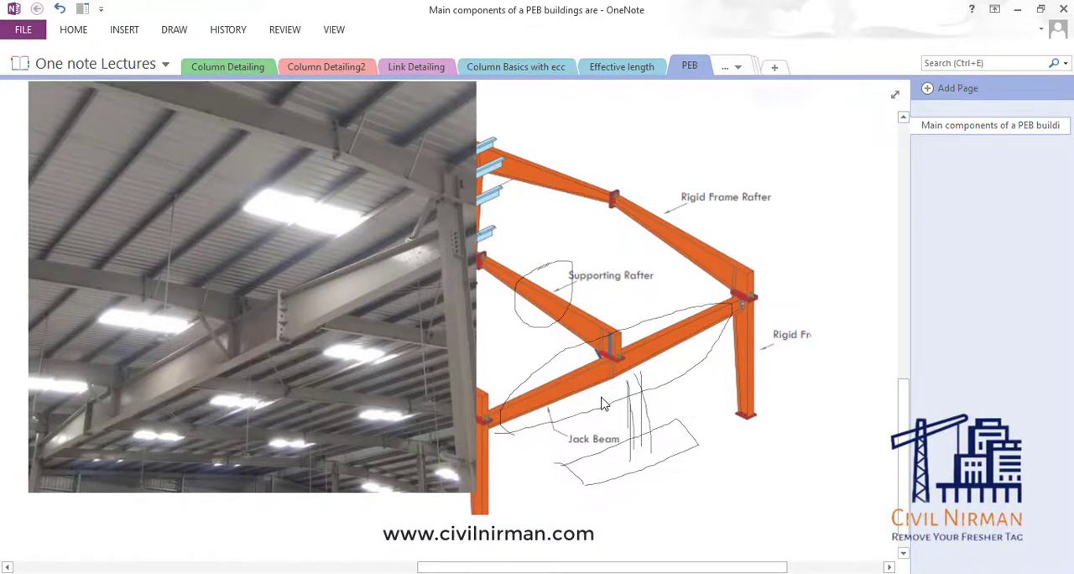
mouse_move(490, 450)
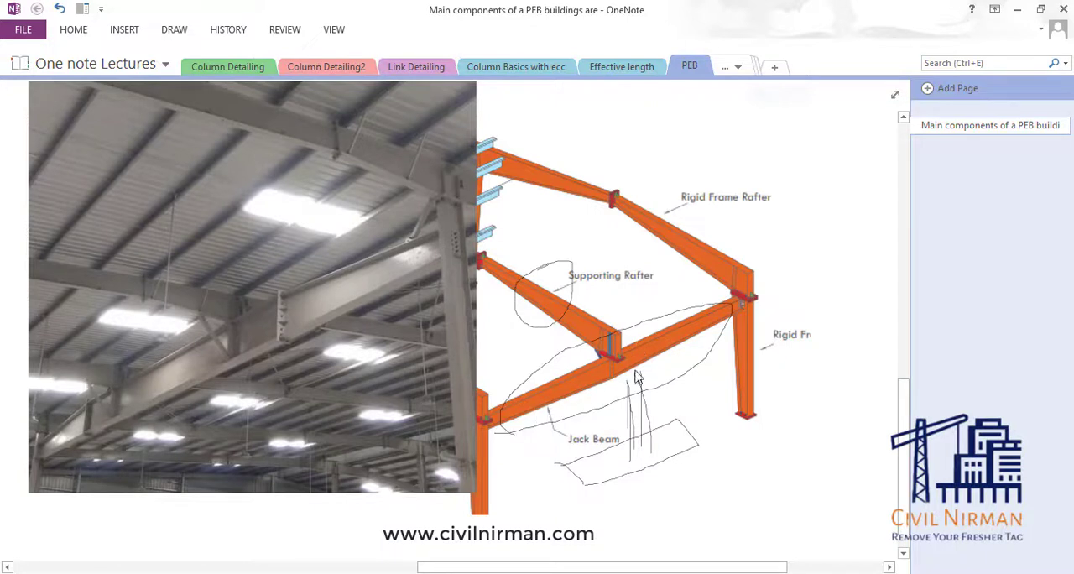
mouse_move(614, 428)
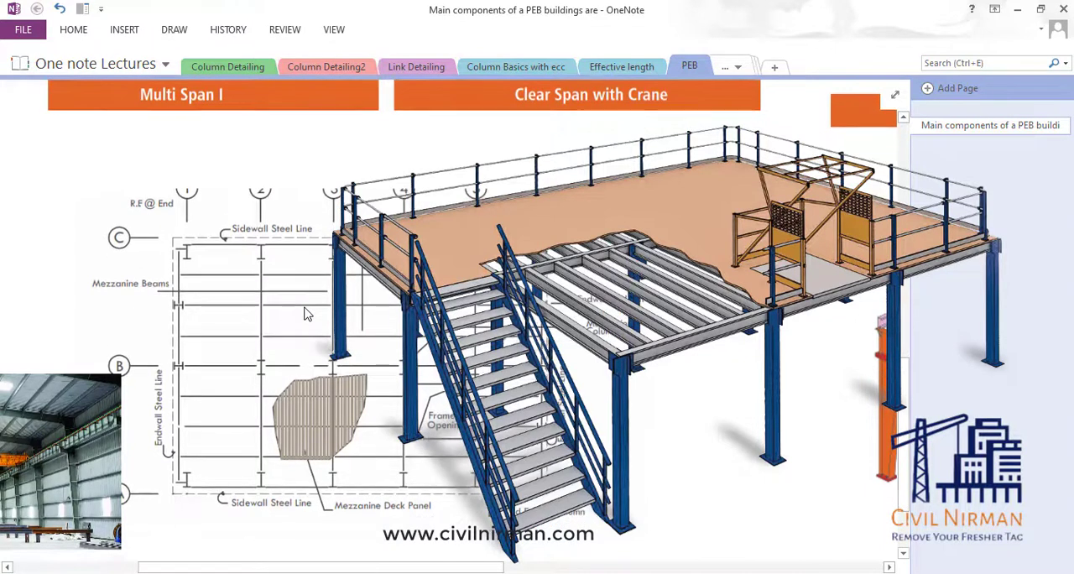
mouse_move(329, 421)
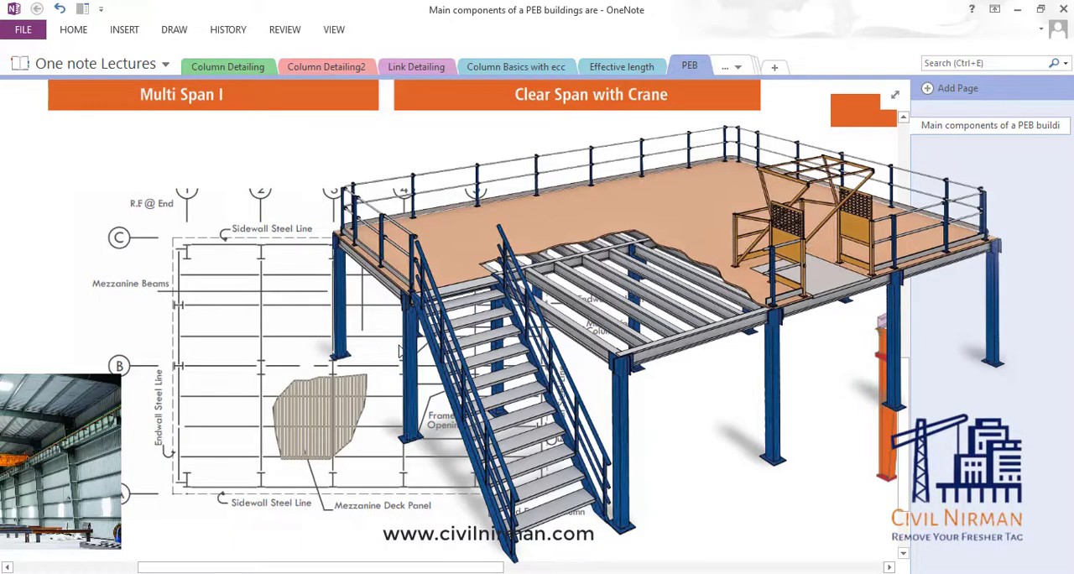
mouse_move(383, 524)
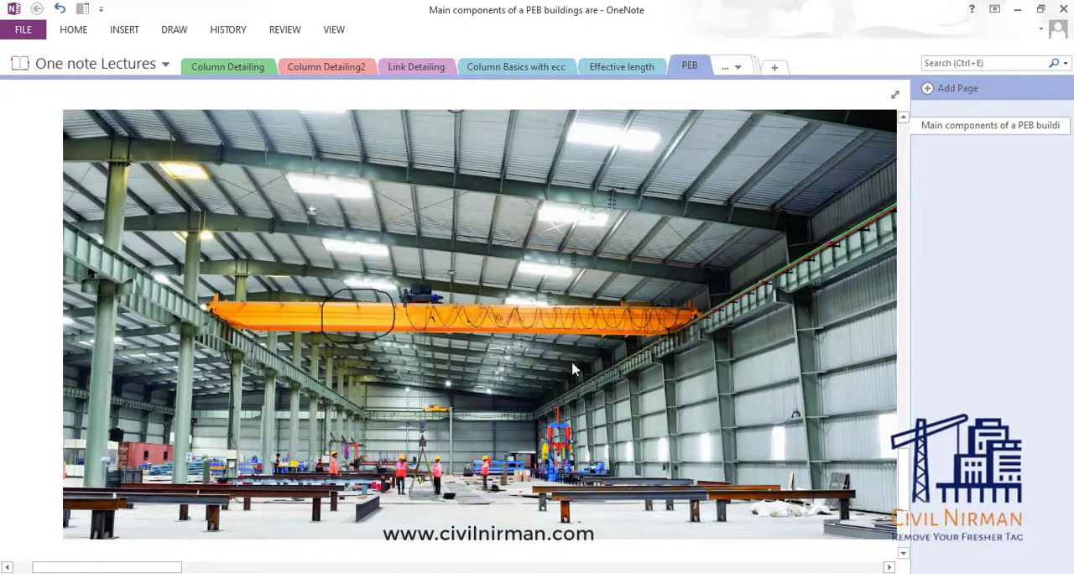
mouse_move(134, 286)
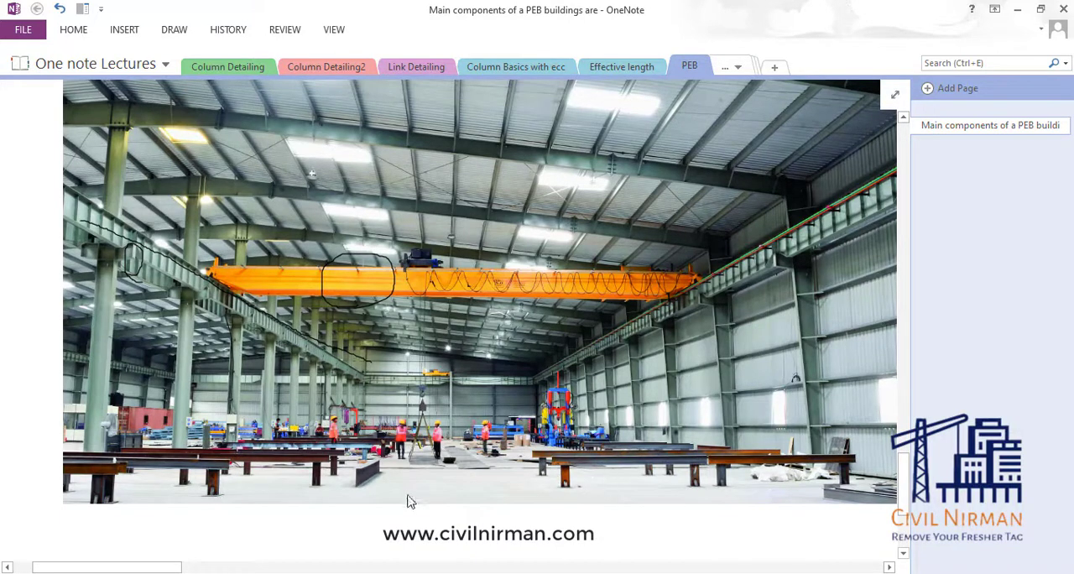
mouse_move(490, 446)
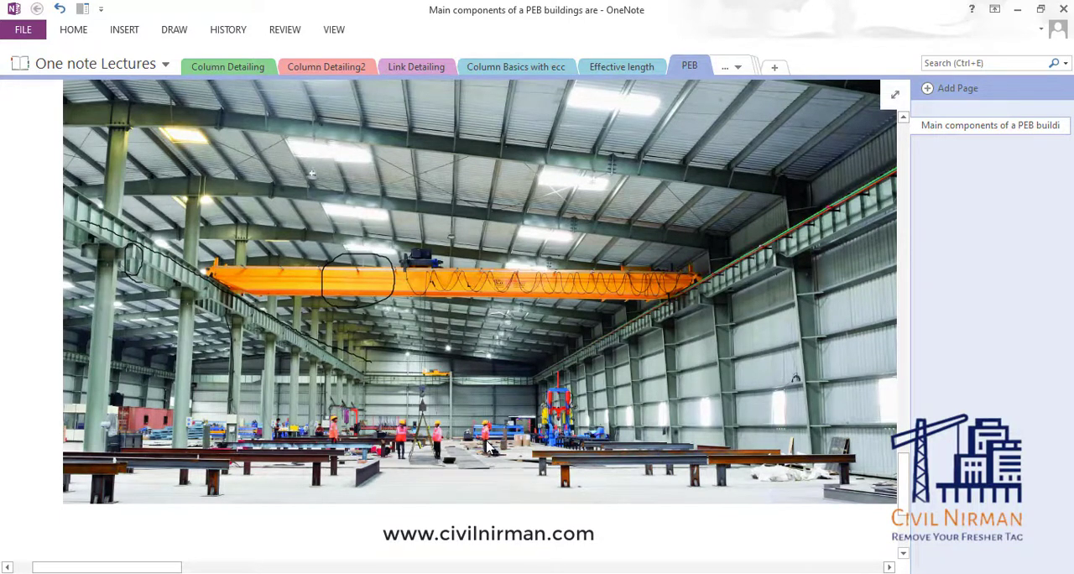
mouse_move(450, 450)
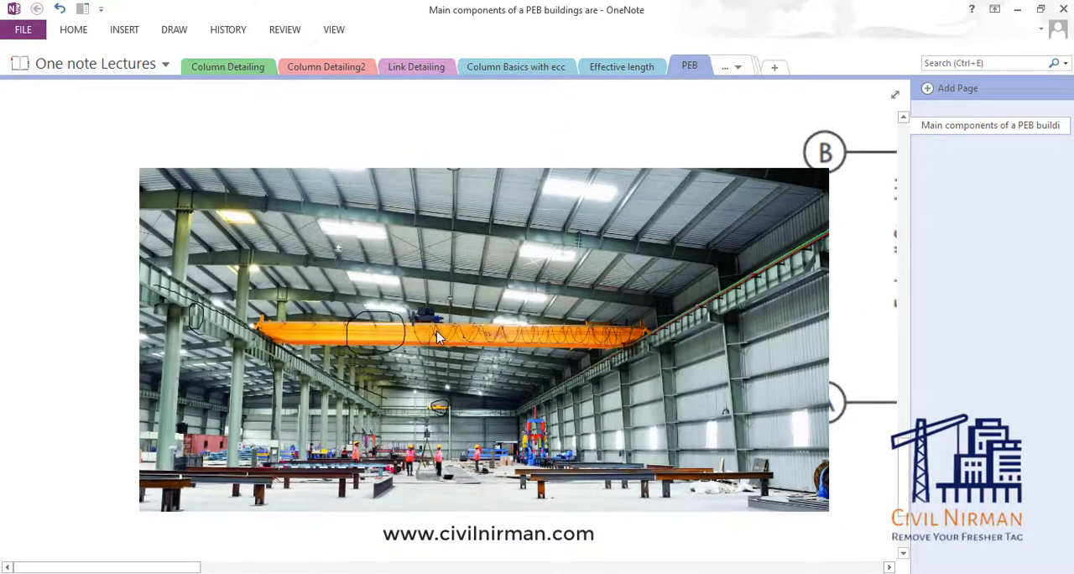
mouse_move(390, 379)
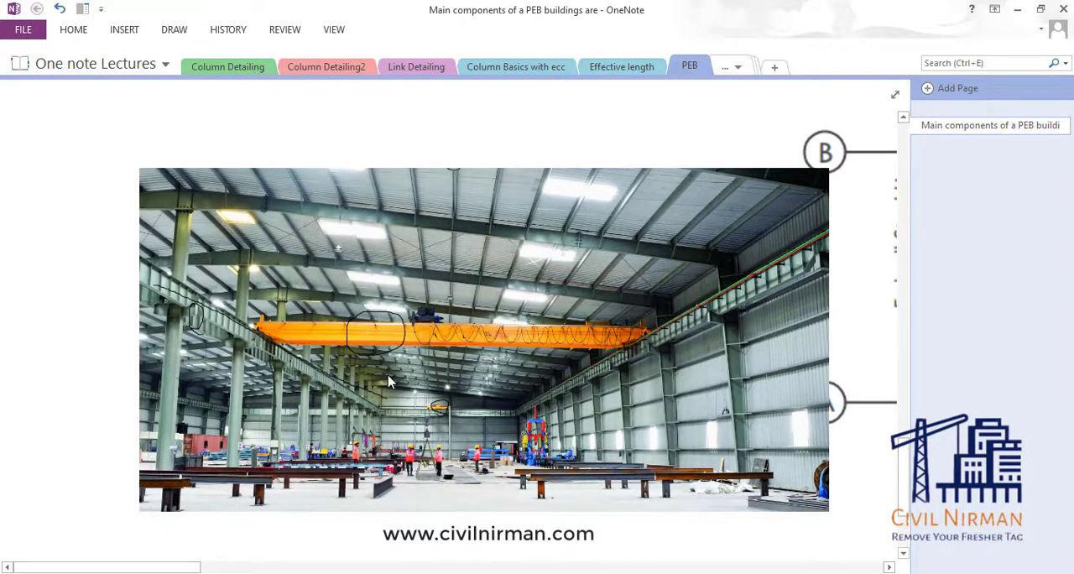